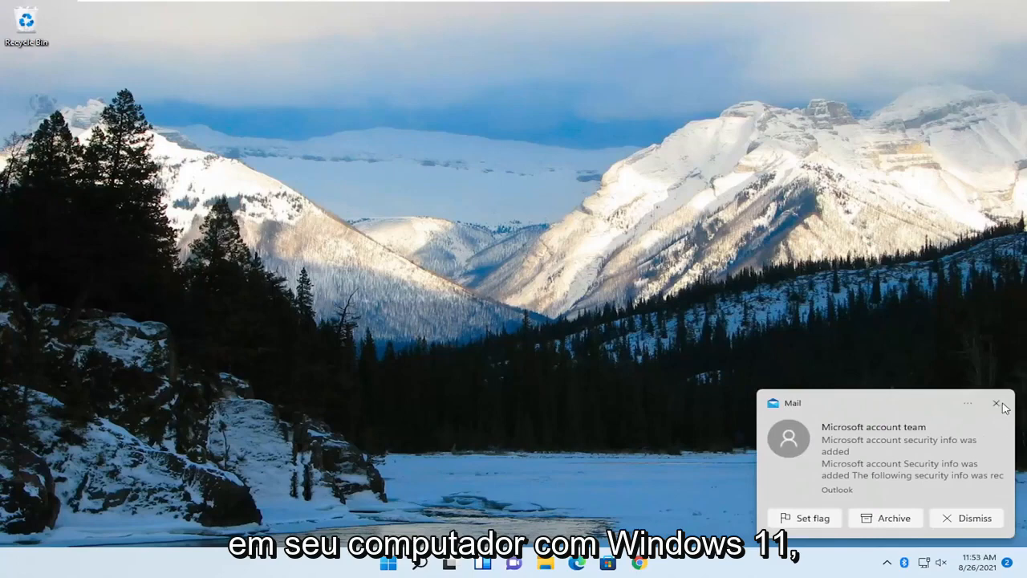
- Search 'fortnite' in Chrome and land on the official epicgames.com Fortnite page
click(998, 403)
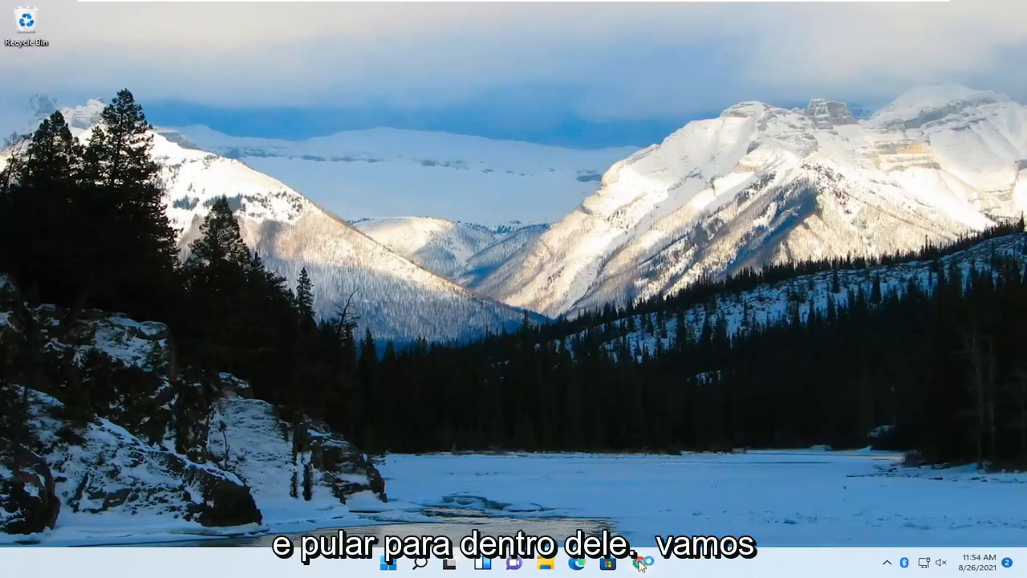
click(639, 562)
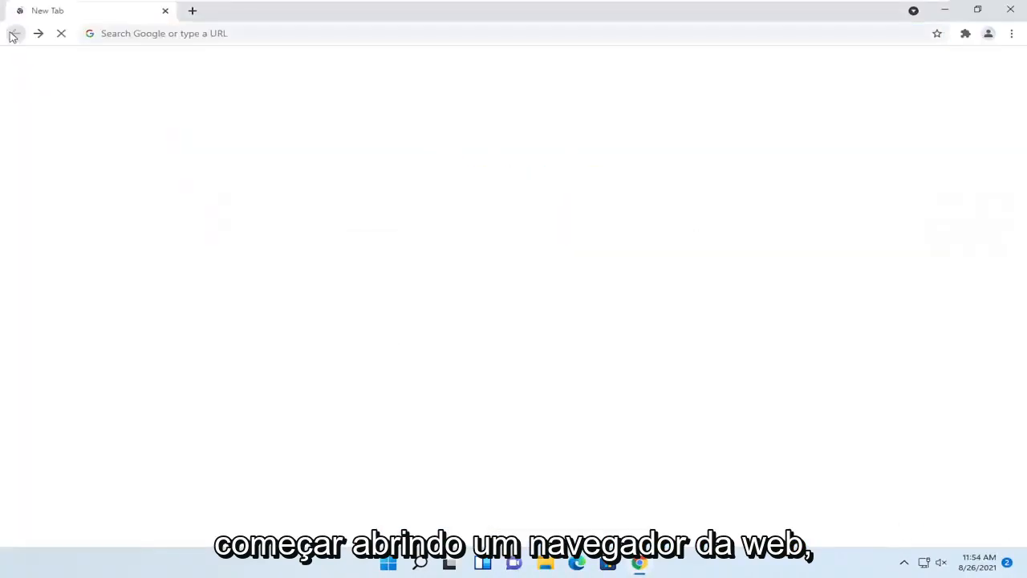
text(fortnite&oq=fortnite&aqs=chrome.0.69i59j69i60l3.1536j0j7&sourceid=chrome&ie=UTF-8)
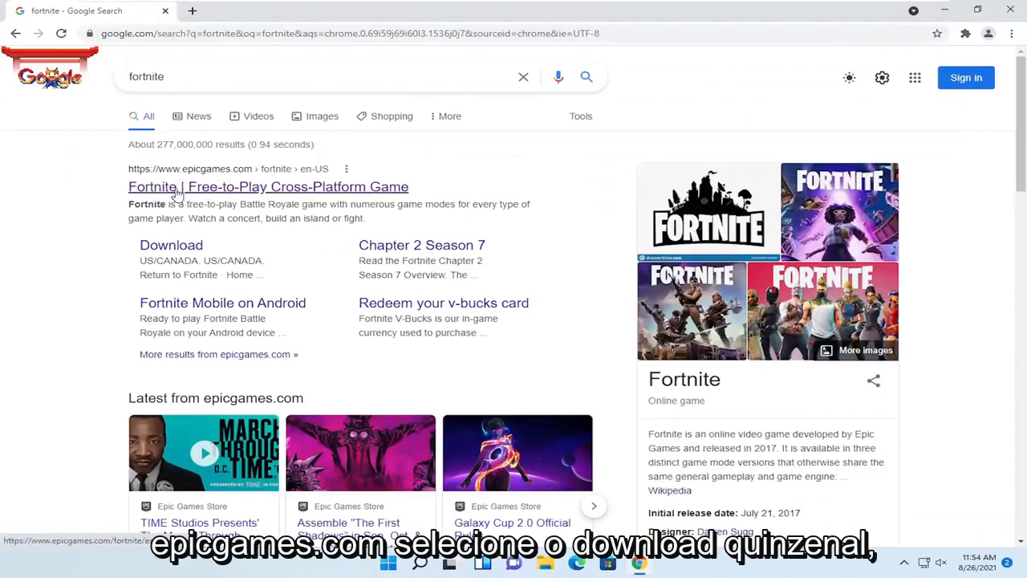
click(268, 186)
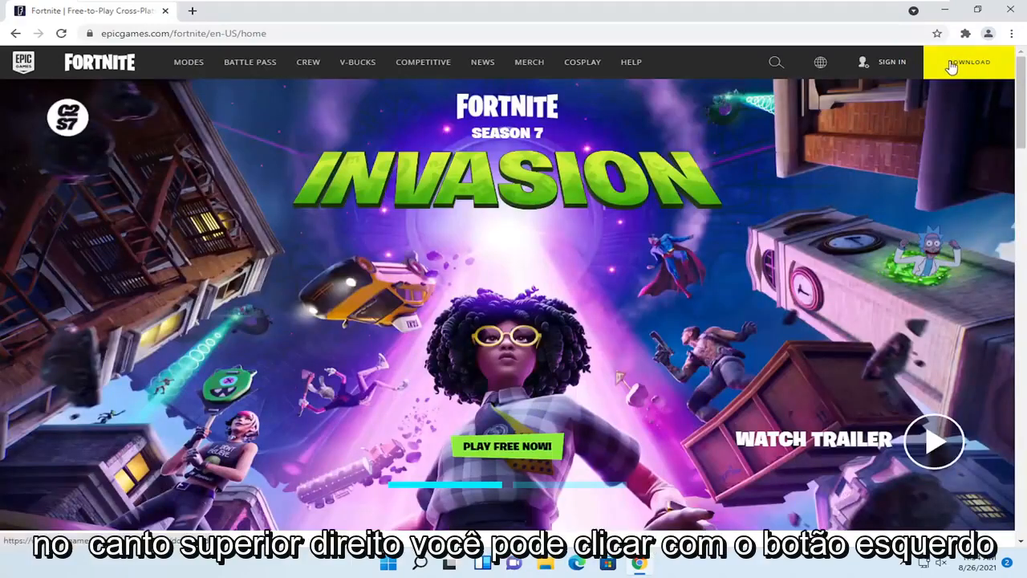
- Start the Fortnite download and choose PC, reaching the Epic Games sign-up options
click(969, 61)
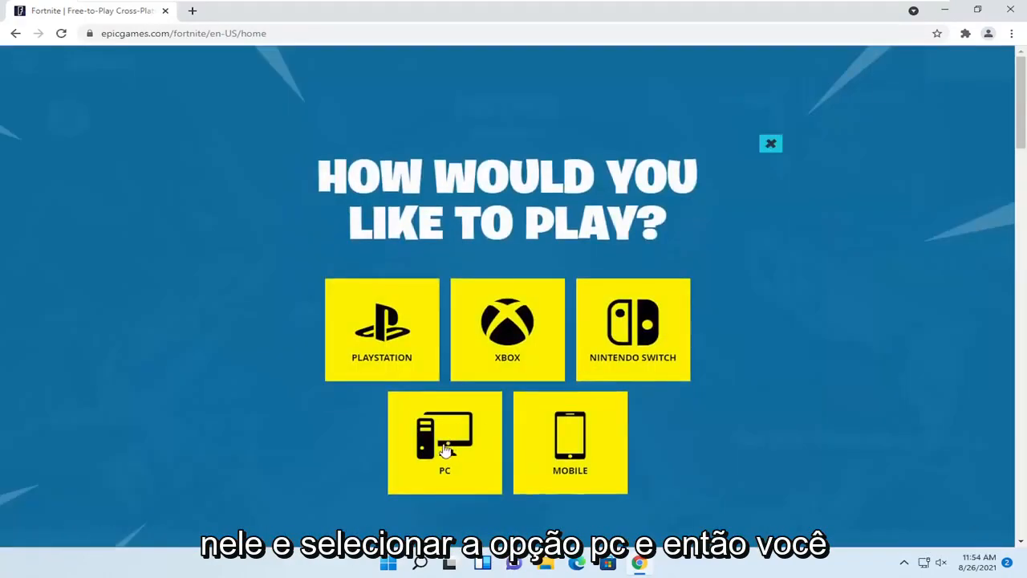
click(445, 443)
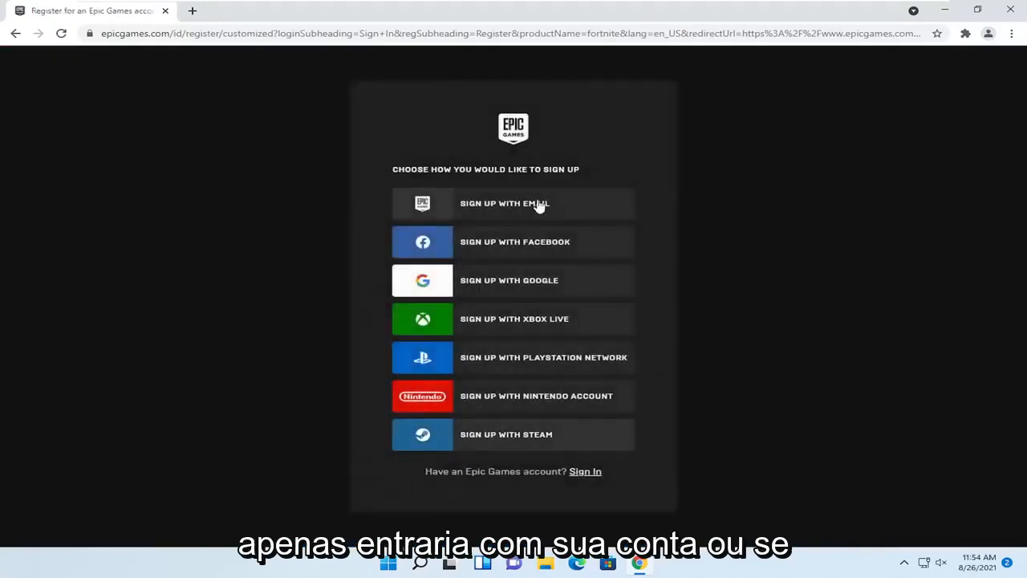
mouse_move(506, 346)
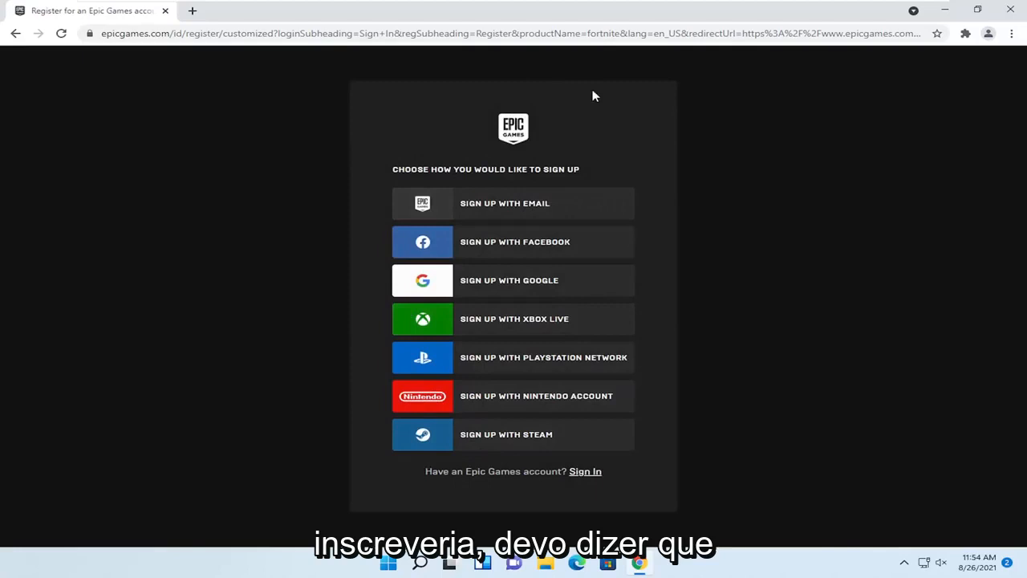
mouse_move(485, 379)
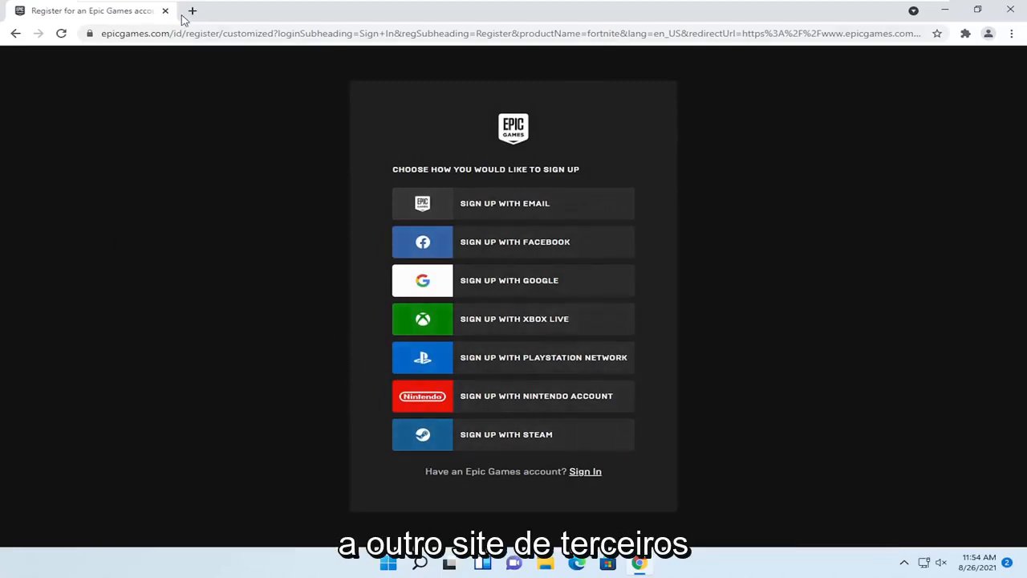
- Search 'fortnite filehippo' in a new tab and reach FileHippo's Fortnite Battle Royale page
click(192, 9)
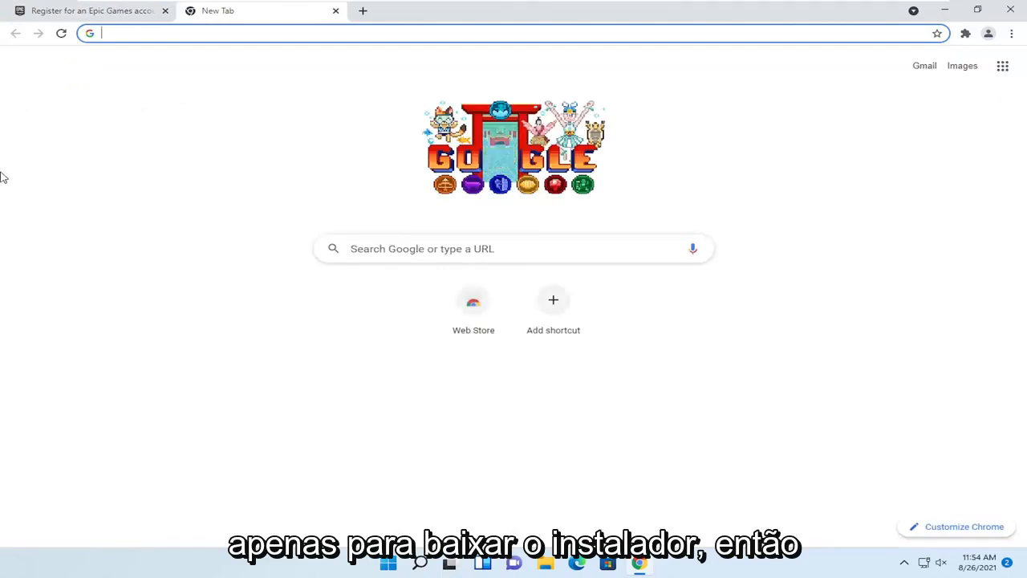
text(fortnite filehipp)
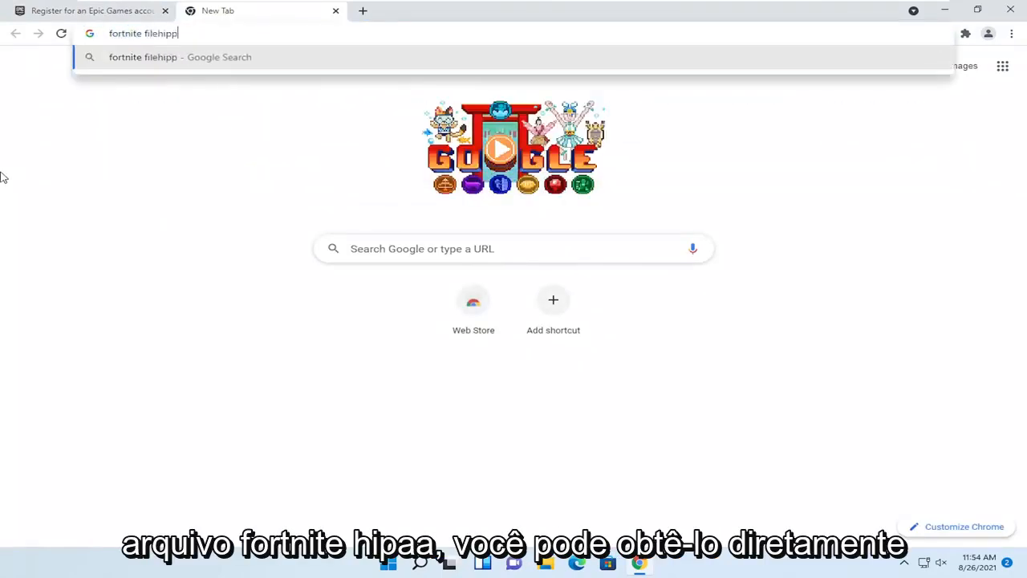
click(89, 10)
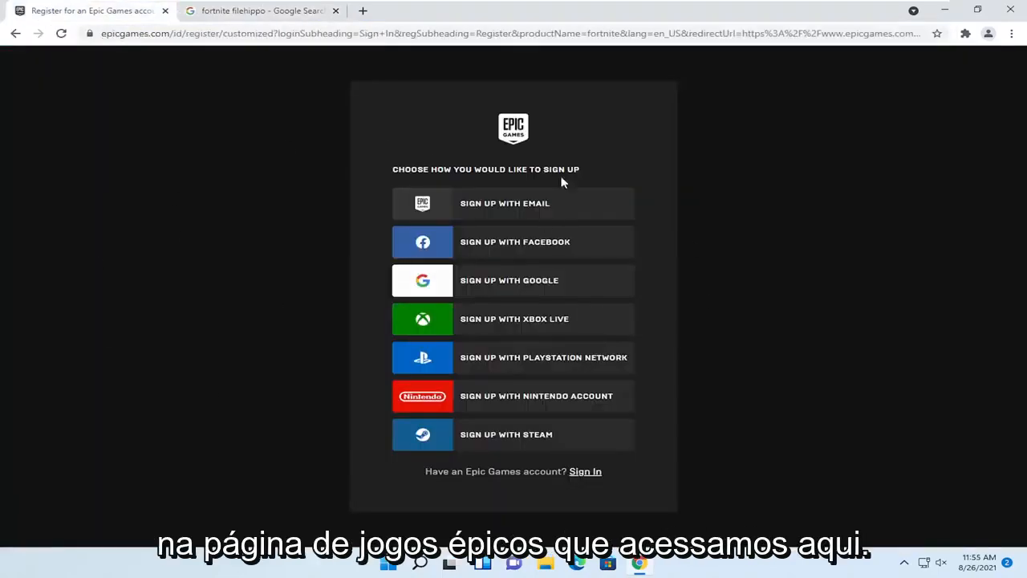
click(258, 10)
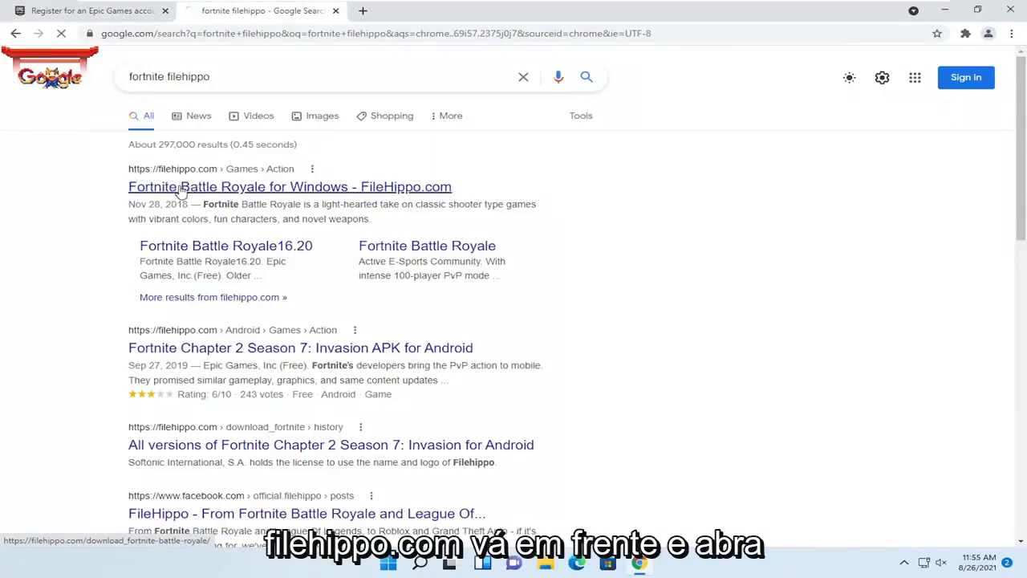
click(289, 186)
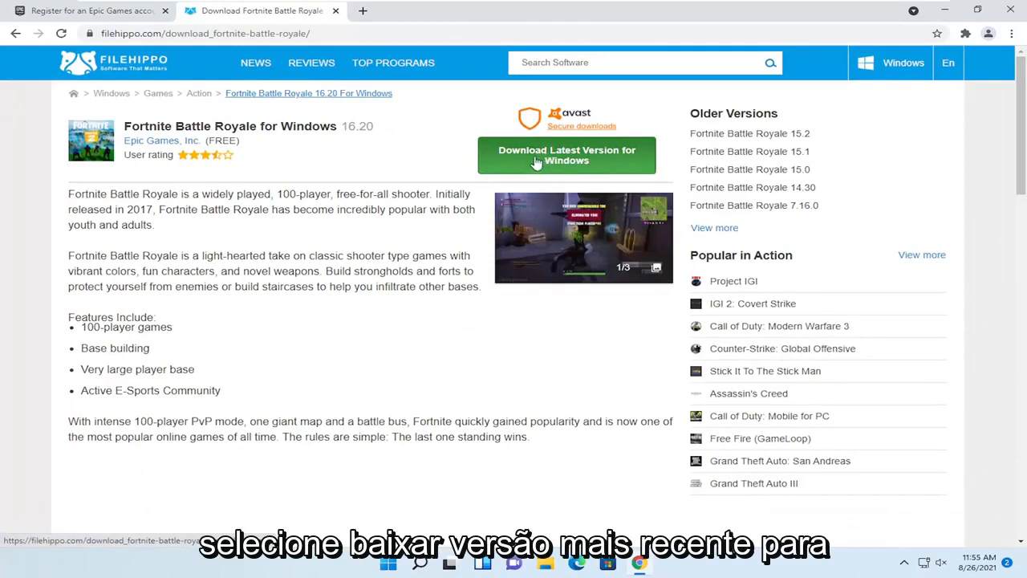
- Download the latest Windows version, declining the antivirus offer
click(566, 154)
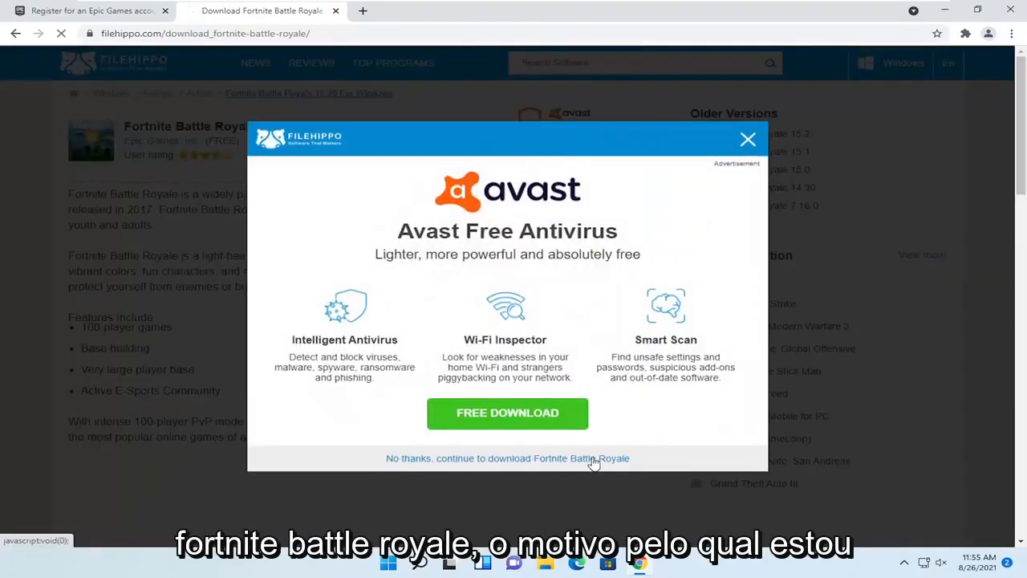
click(507, 458)
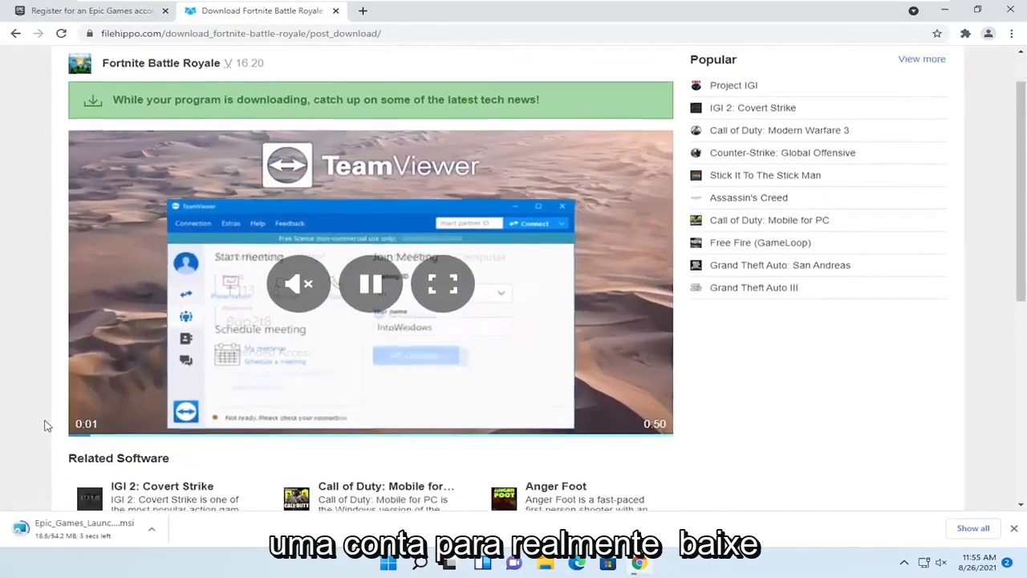
scroll(down, 3)
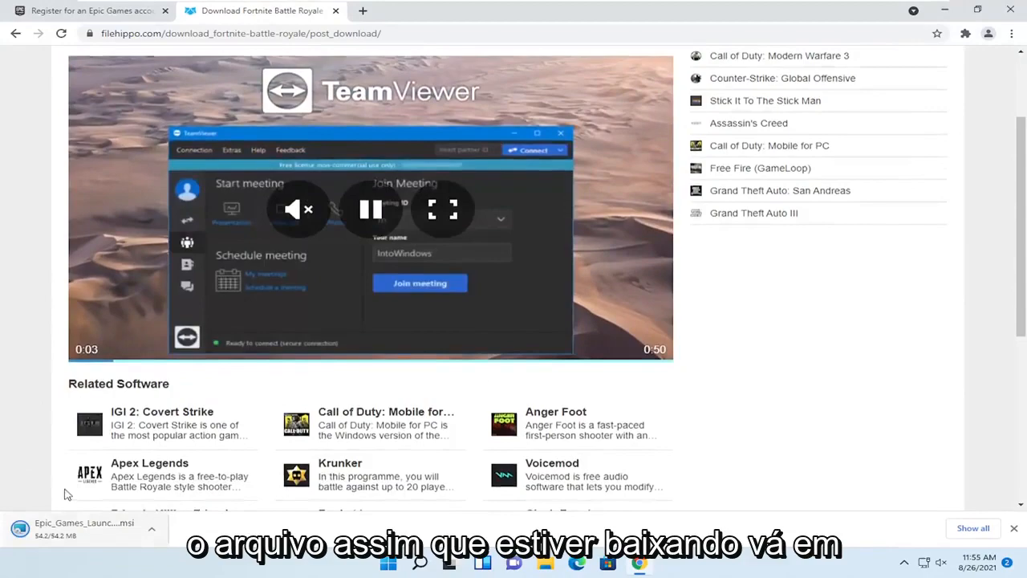
scroll(up, 3)
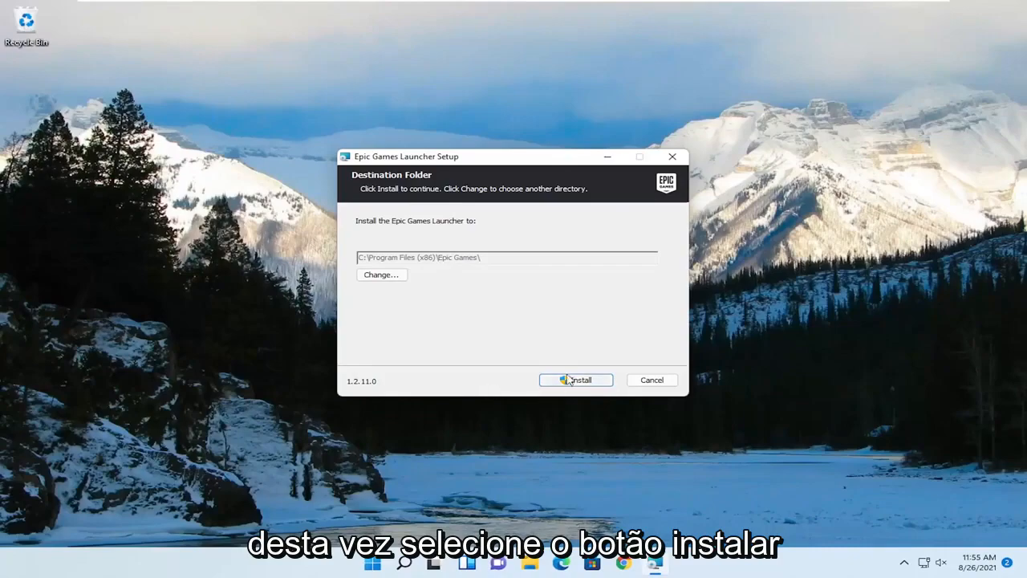
- Install to the default folder and allow Epic Games Launcher to make changes
click(575, 379)
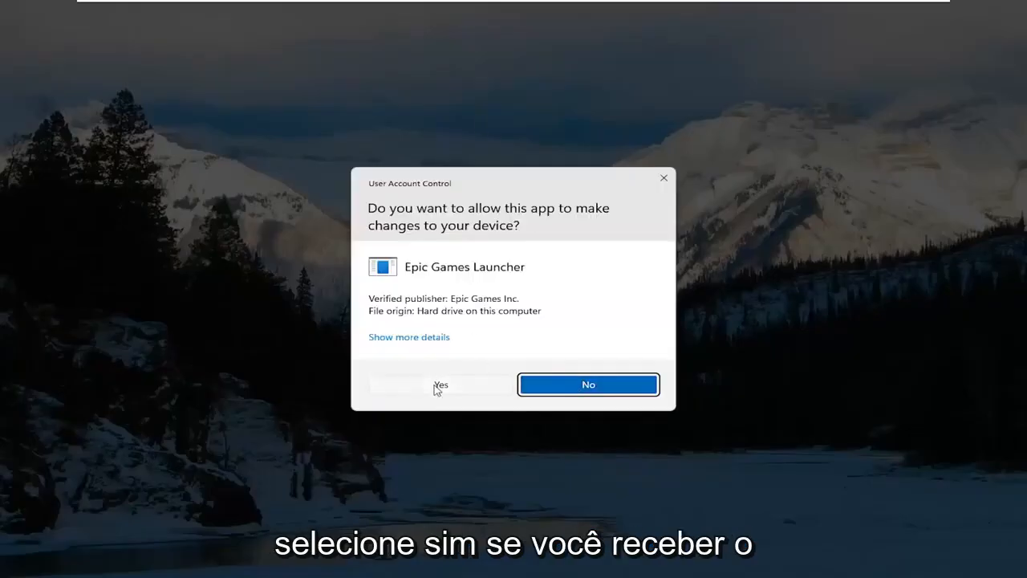
click(439, 385)
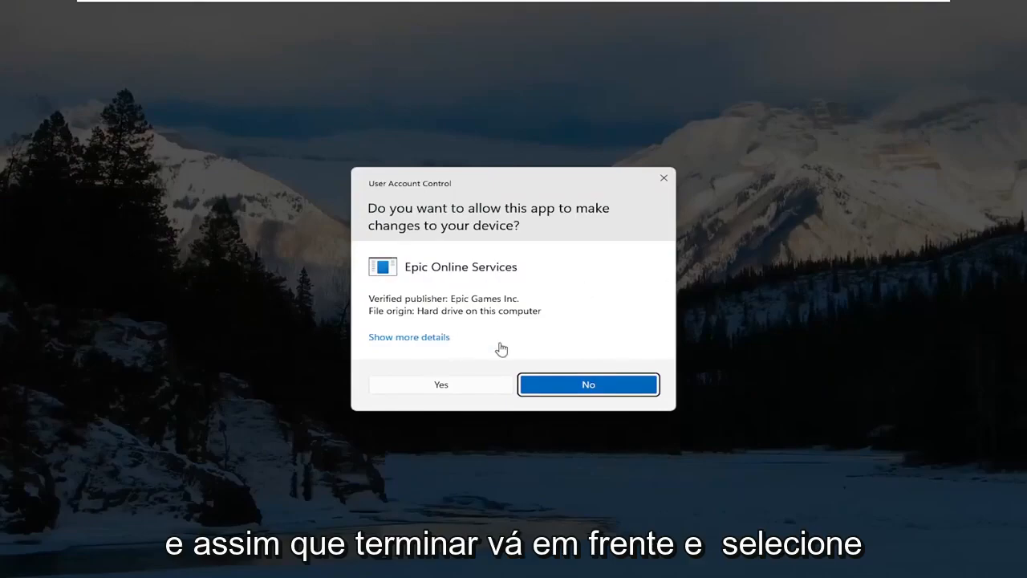
- Allow Epic Online Services and the Launcher Prerequisites (x64) so installation completes
click(440, 384)
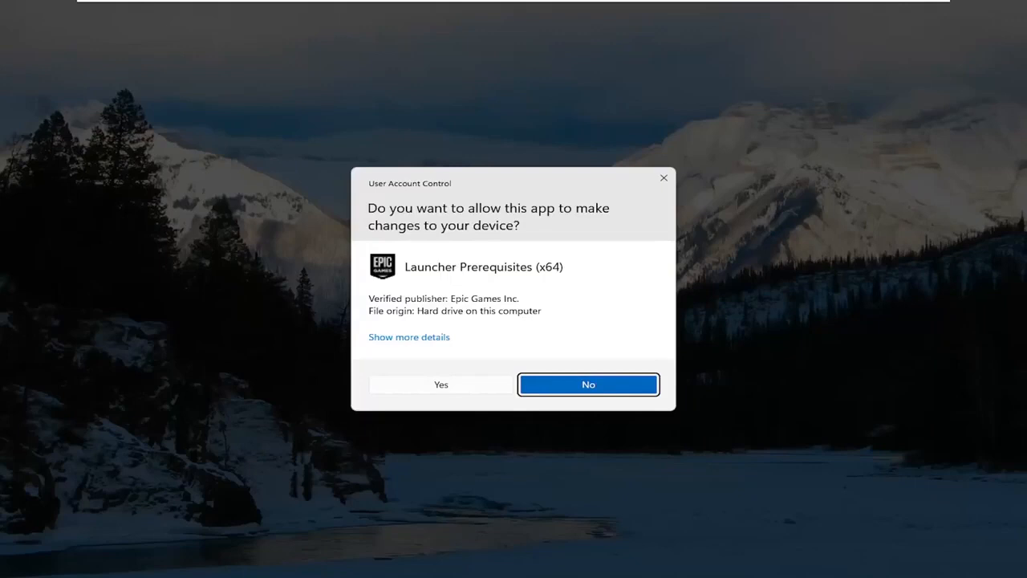
click(439, 385)
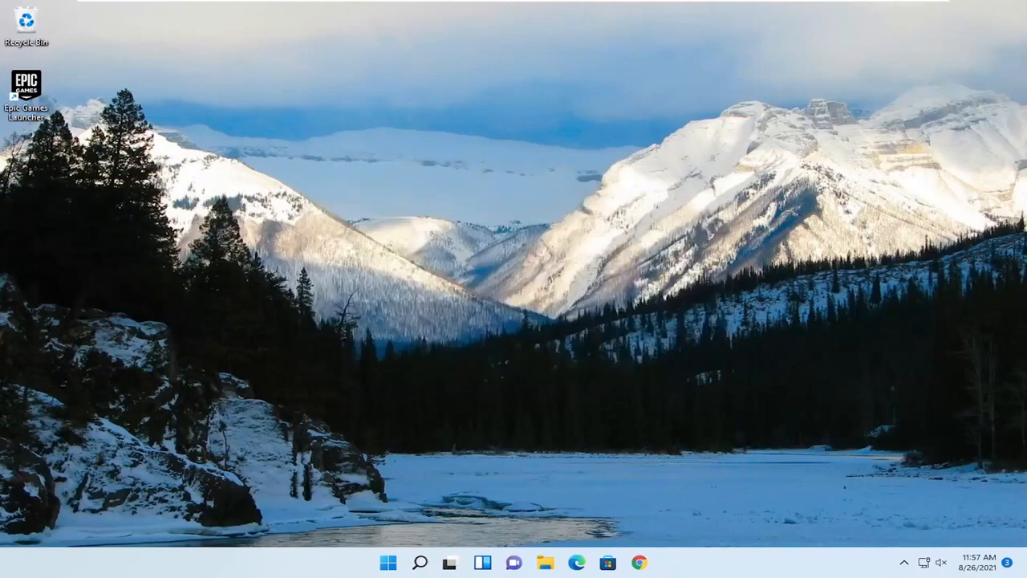
mouse_move(425, 327)
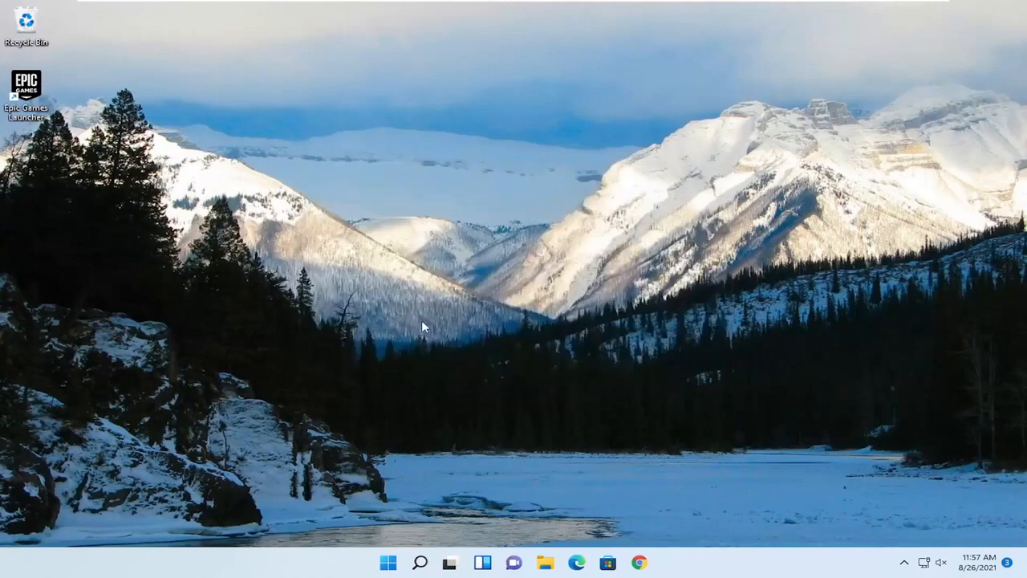
mouse_move(26, 84)
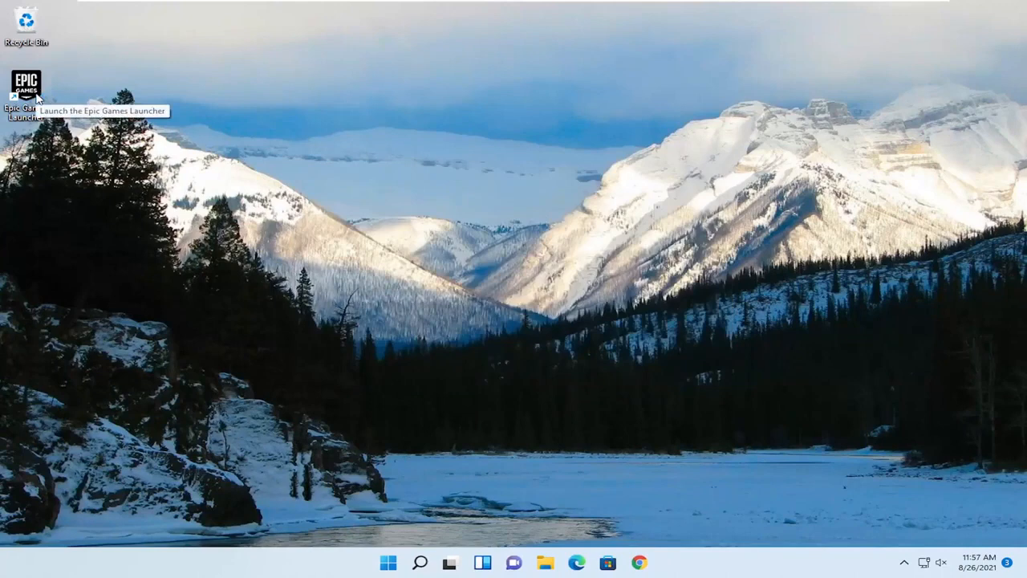
mouse_move(193, 154)
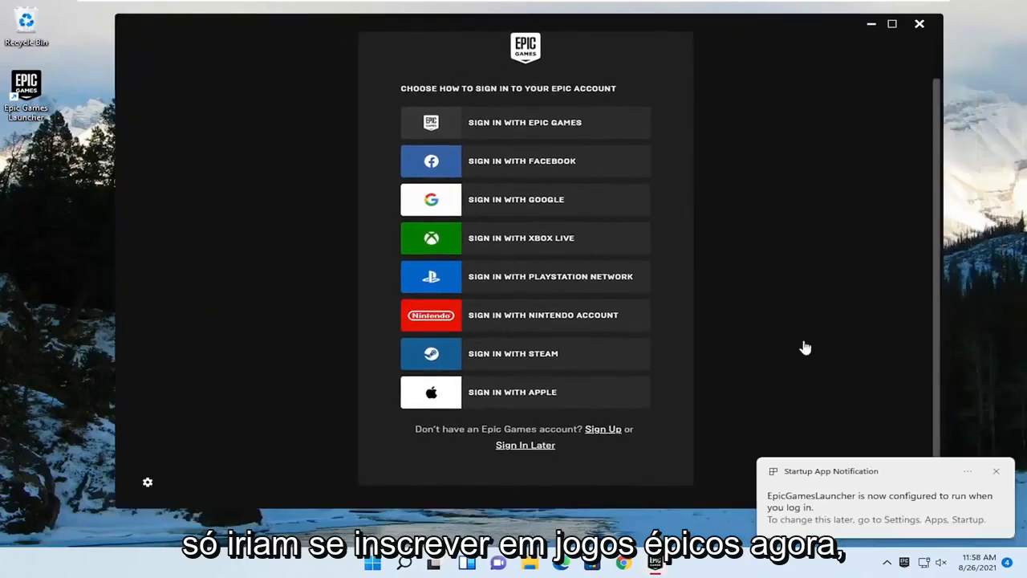
mouse_move(822, 85)
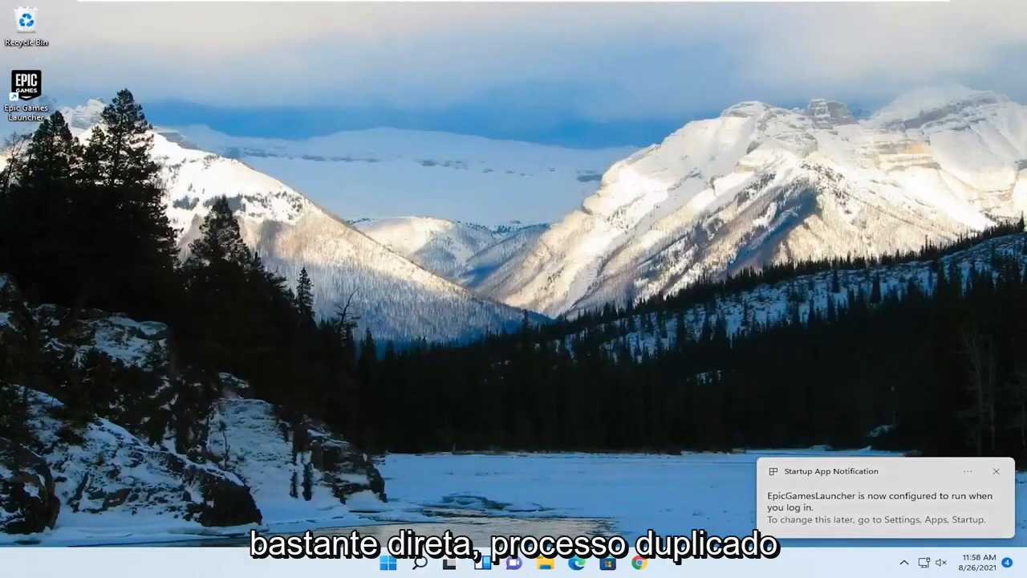
- Dismiss the Startup App Notification after viewing the launcher's sign-in screen
click(996, 472)
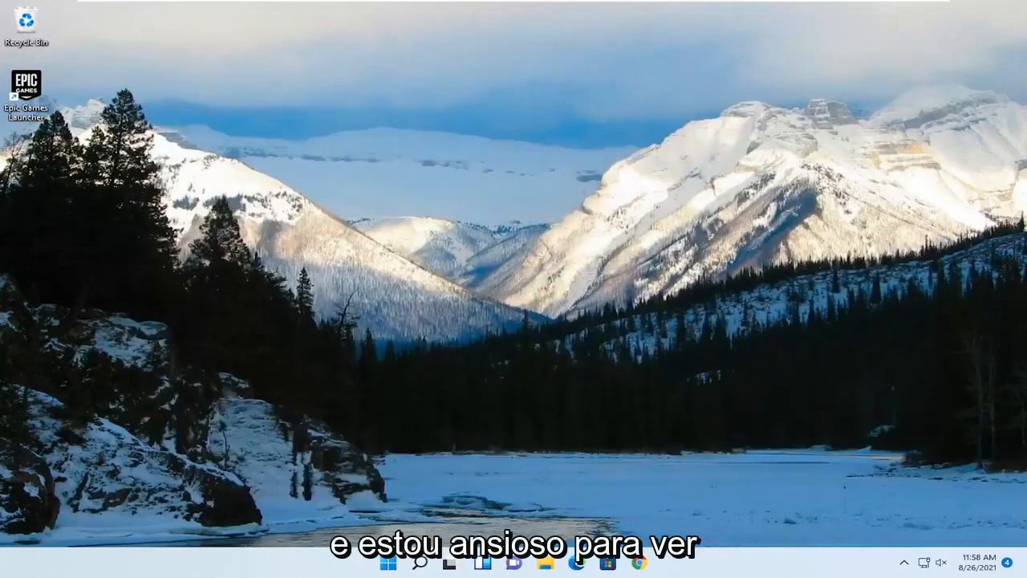